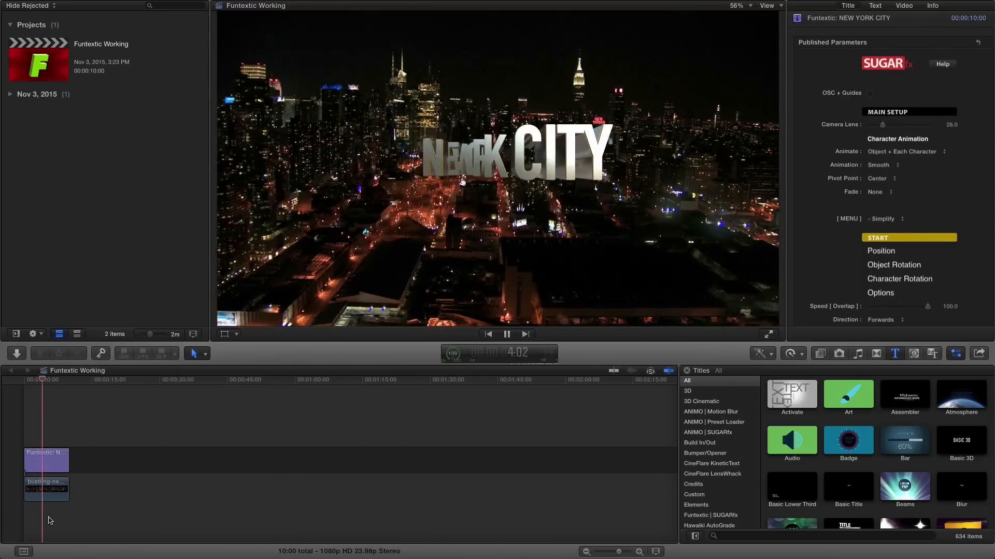
# Step: Show the Funtextic | SUGARfx category in the Titles and Generators browser
pyautogui.click(710, 515)
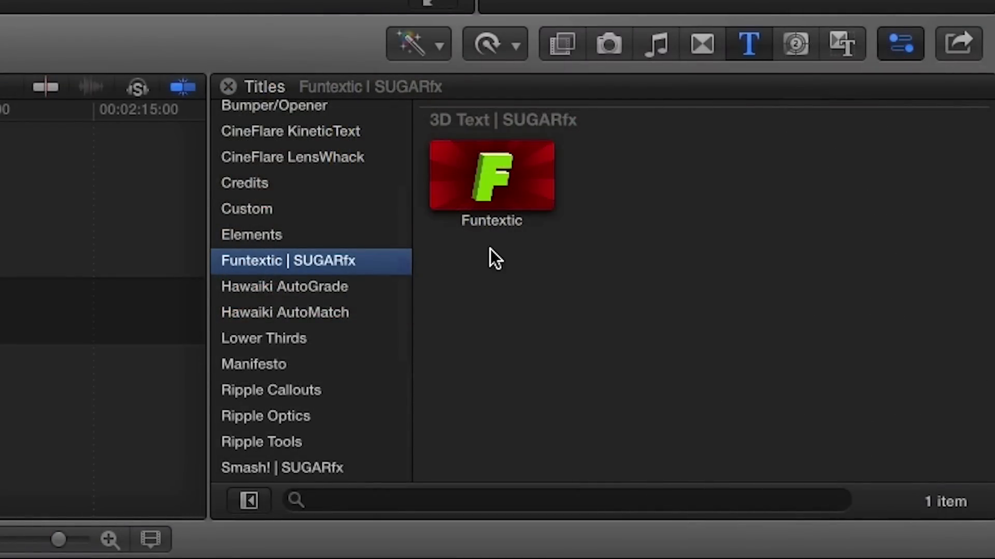
pyautogui.moveTo(452, 155)
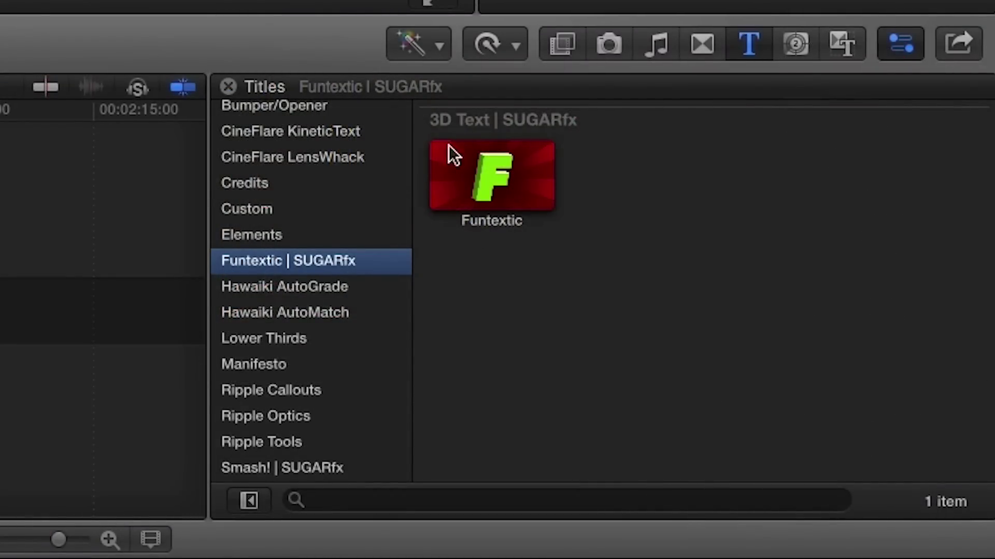
pyautogui.moveTo(847, 51)
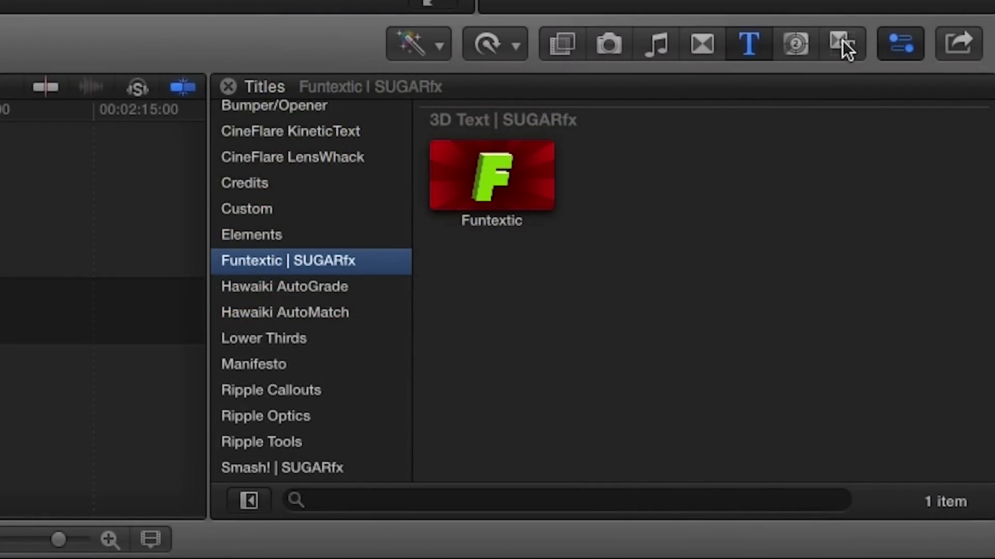
pyautogui.click(842, 44)
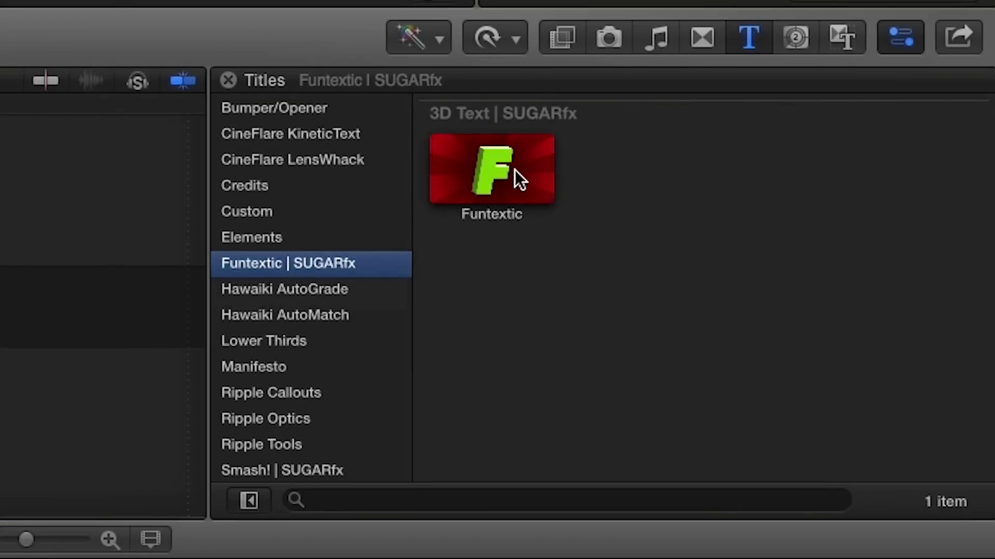
# Step: Open the Funtextic Working project, select the title clip, and apply Big Wave FX
pyautogui.doubleClick(491, 169)
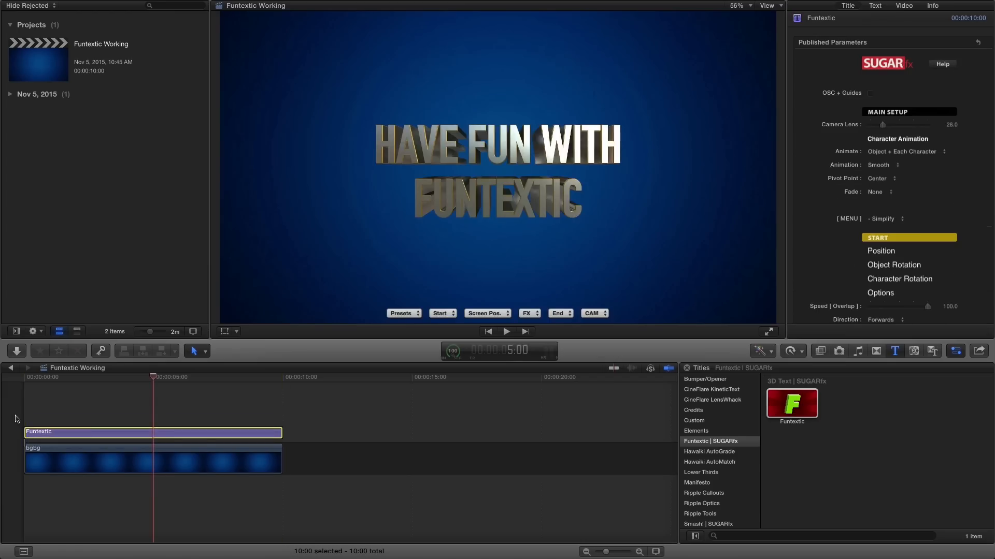
pyautogui.click(768, 331)
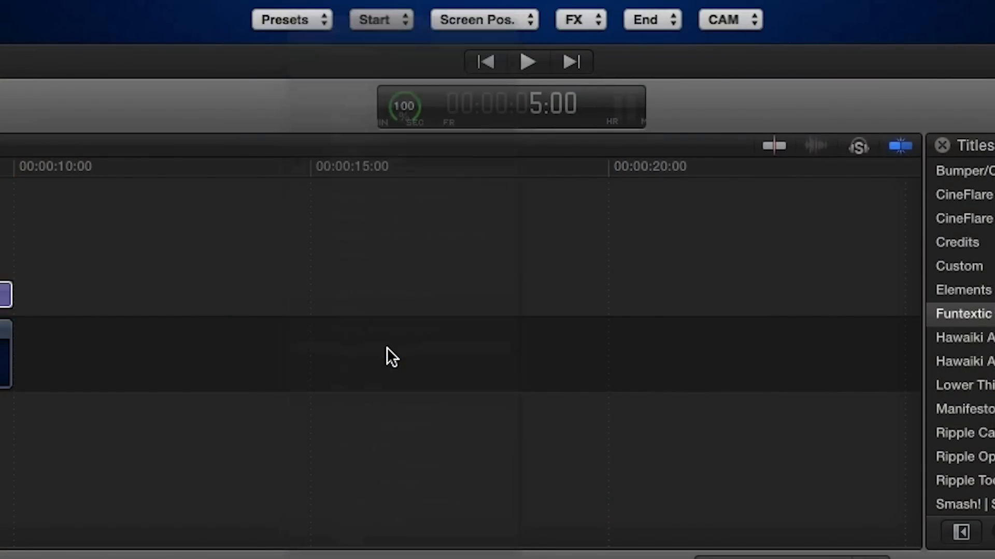
pyautogui.click(483, 19)
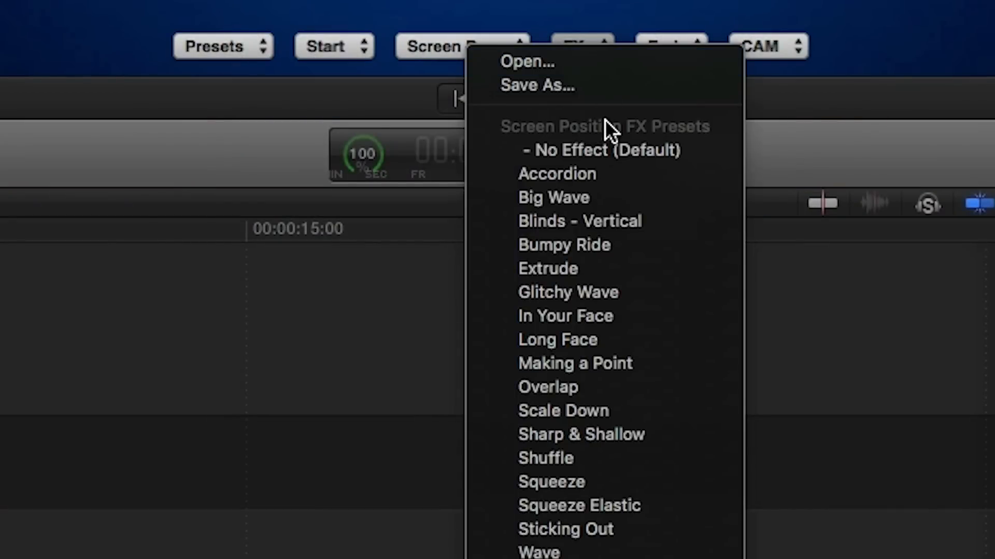
pyautogui.moveTo(642, 198)
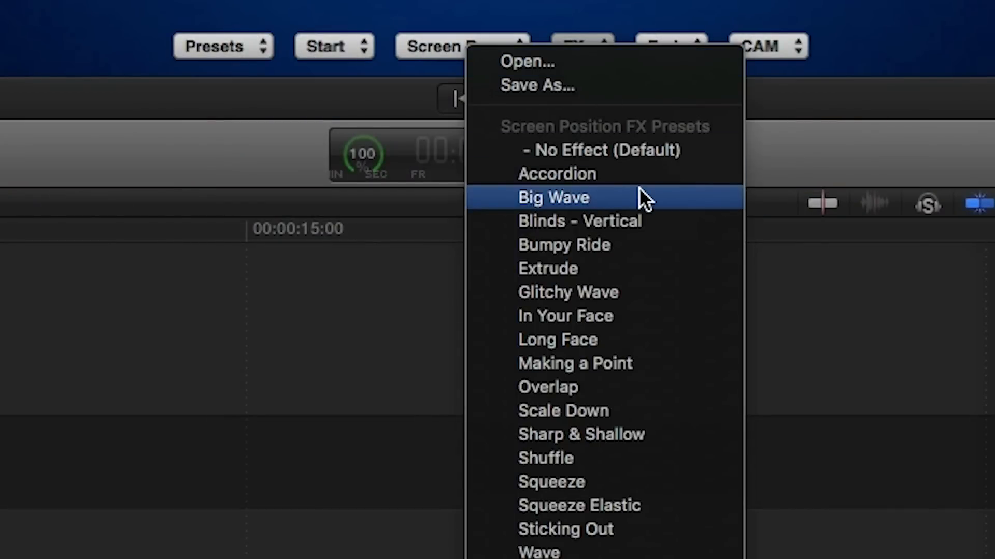
pyautogui.click(553, 198)
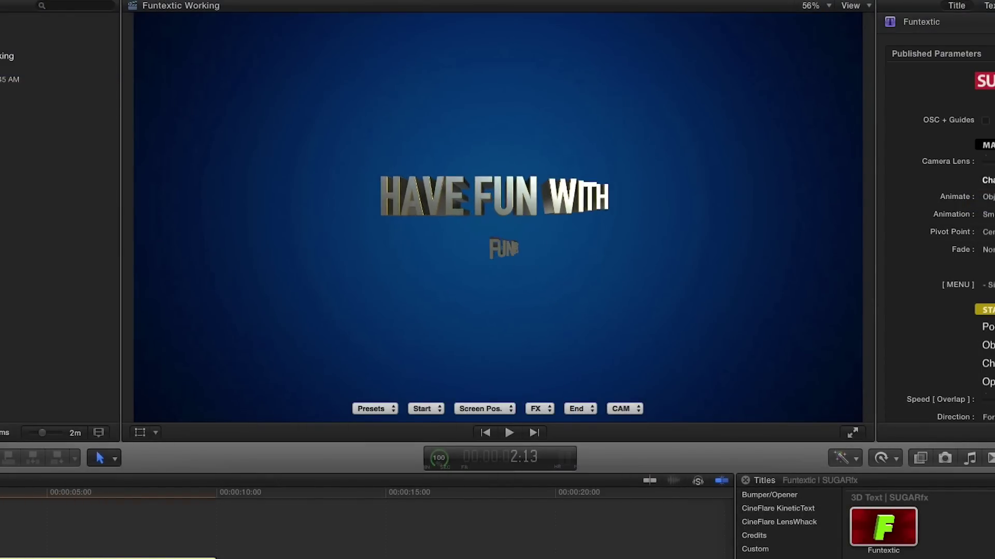
# Step: Set the title's screen position preset to Bottom
pyautogui.click(370, 409)
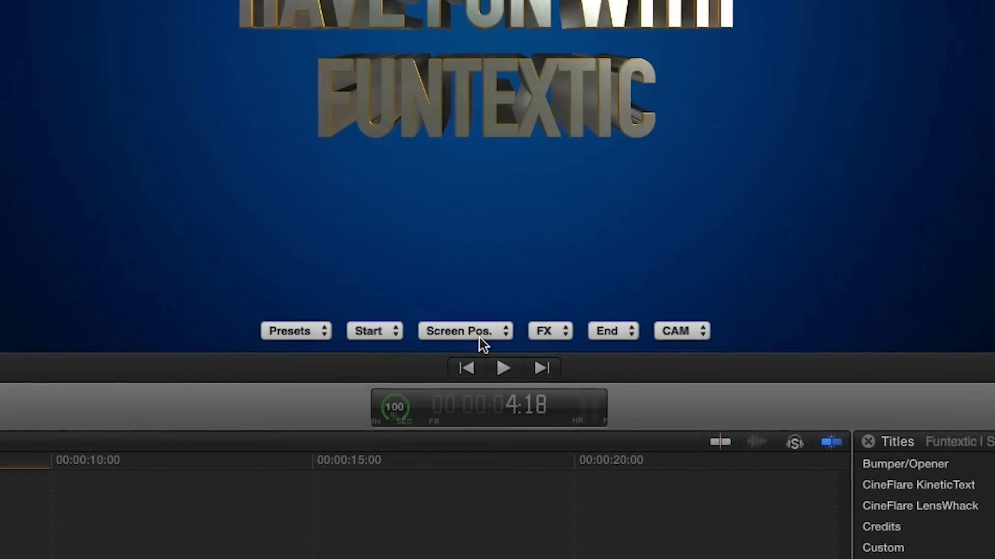
pyautogui.click(465, 331)
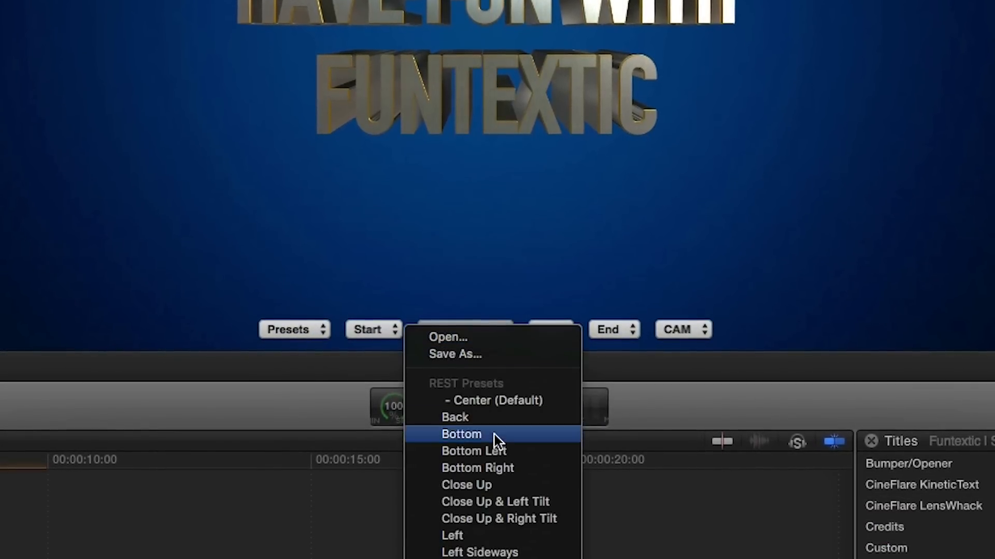
pyautogui.click(461, 434)
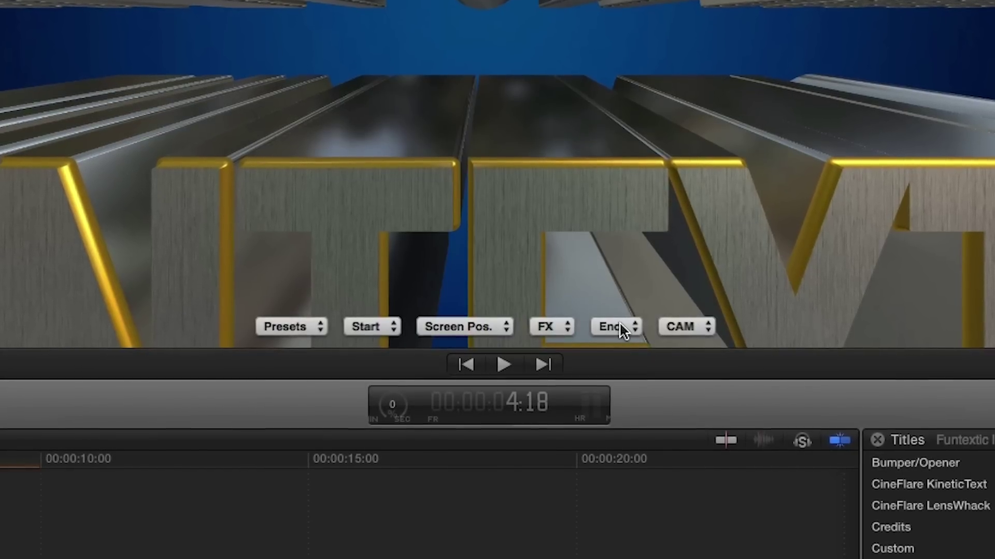
pyautogui.click(615, 326)
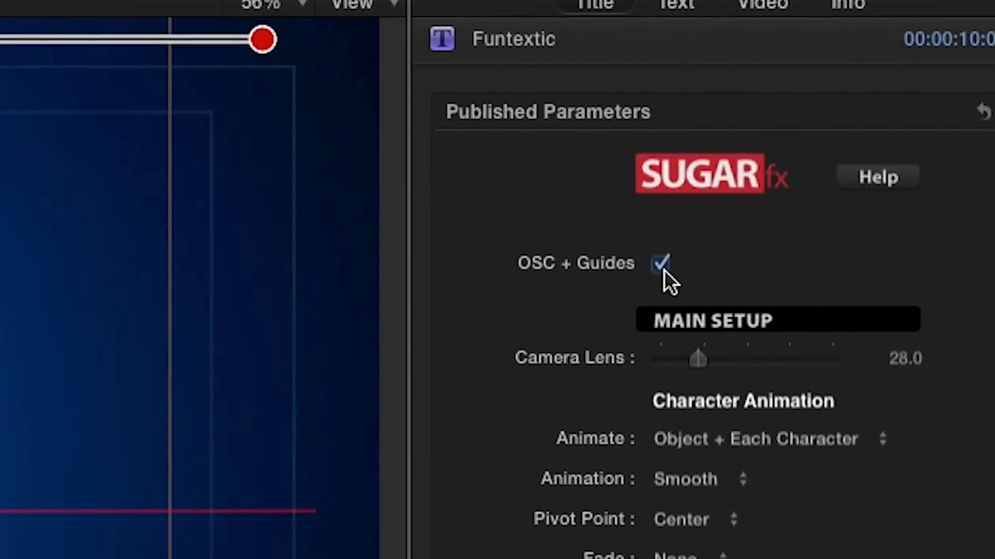
# Step: Turn on the viewer's on-screen controls and guides for the title
pyautogui.click(659, 263)
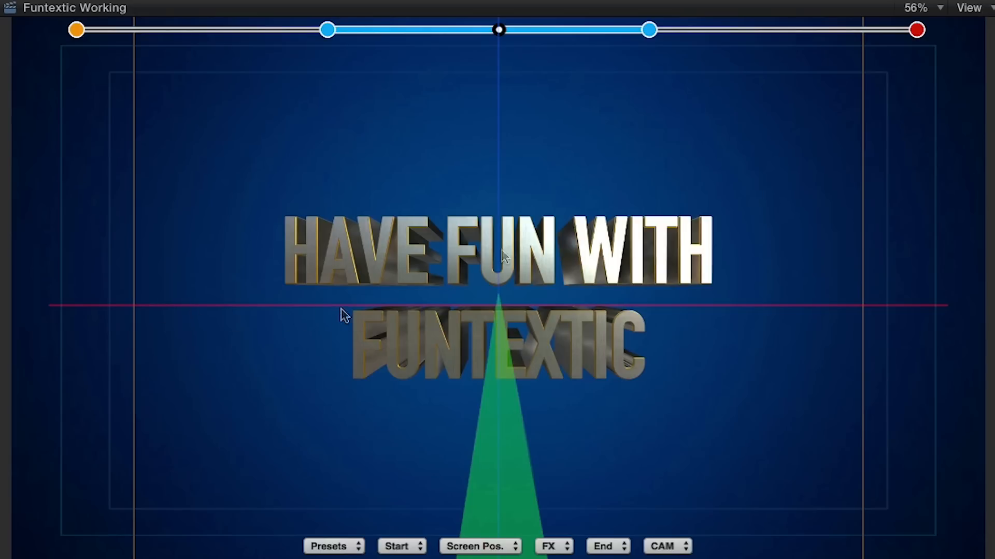
pyautogui.moveTo(498, 89)
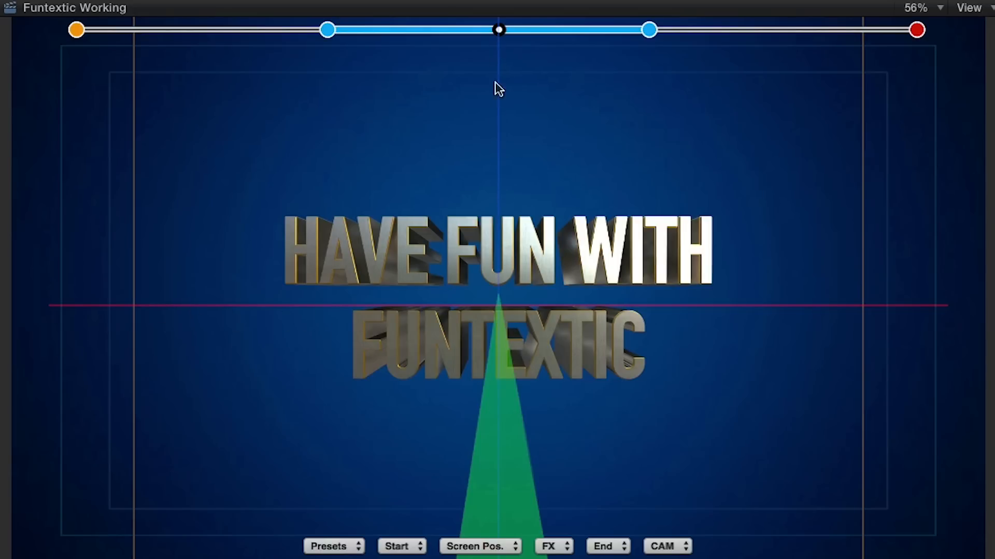
pyautogui.moveTo(540, 422)
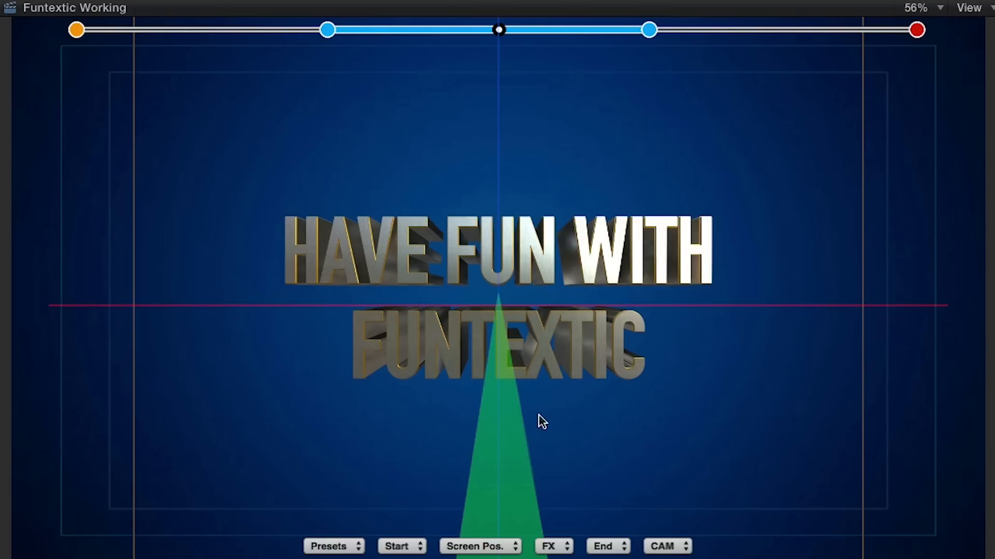
pyautogui.moveTo(595, 458)
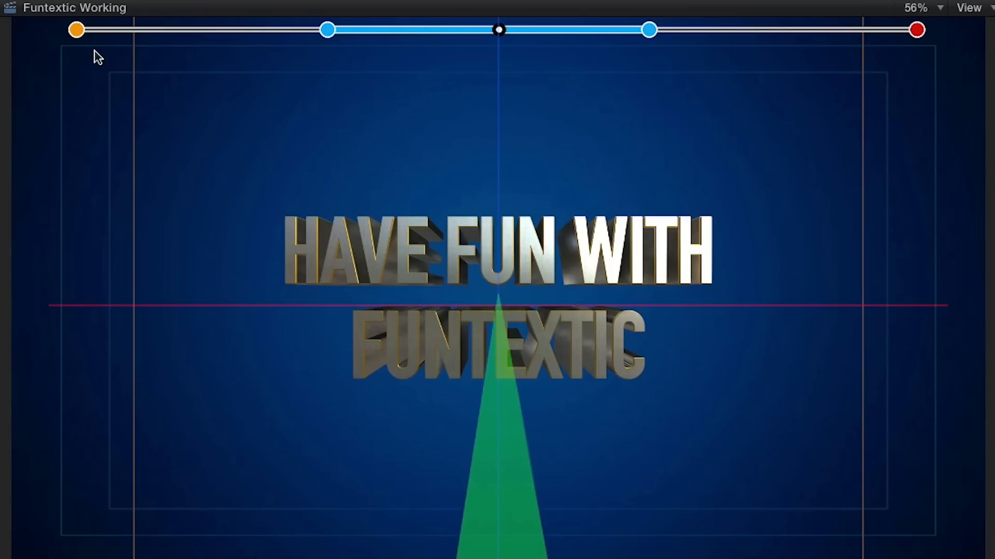
pyautogui.moveTo(642, 60)
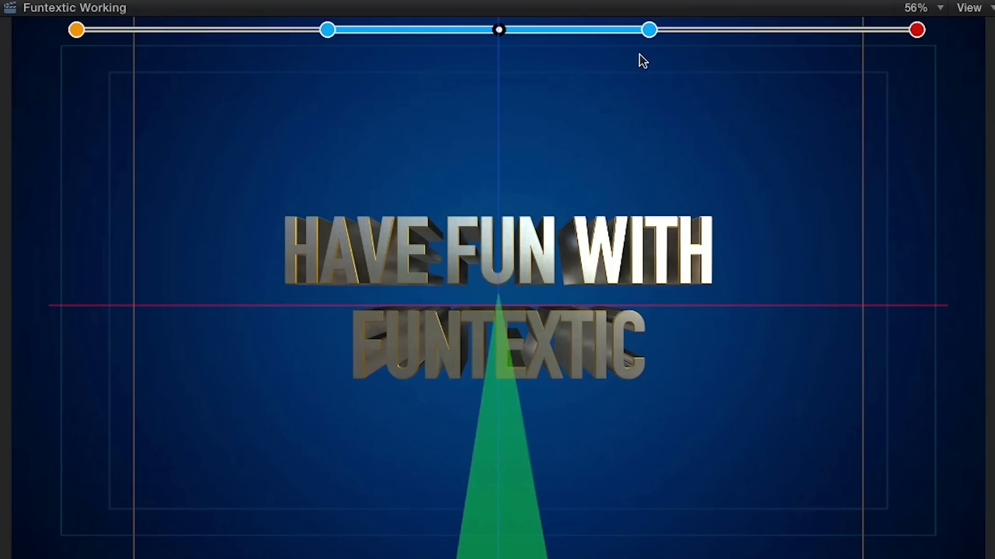
pyautogui.moveTo(727, 65)
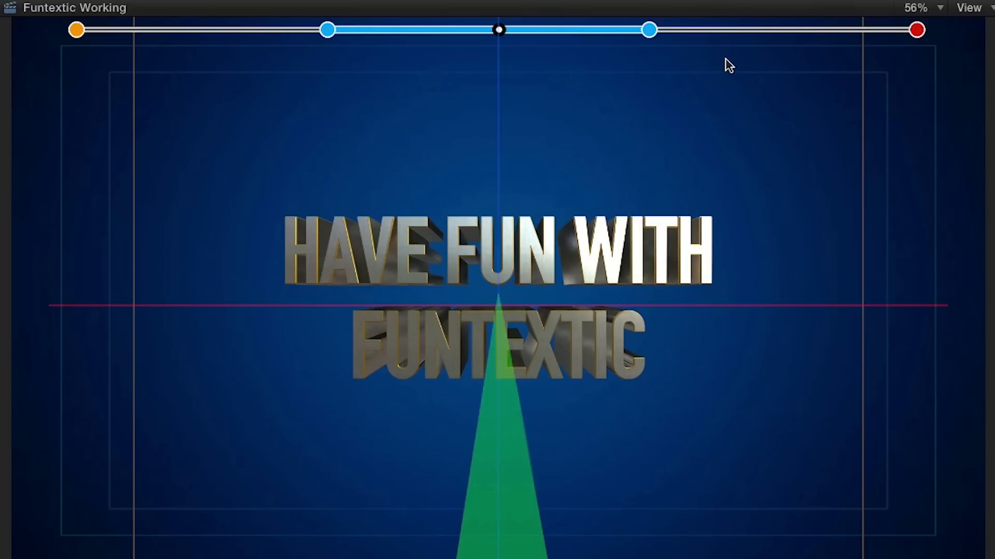
pyautogui.moveTo(70, 29)
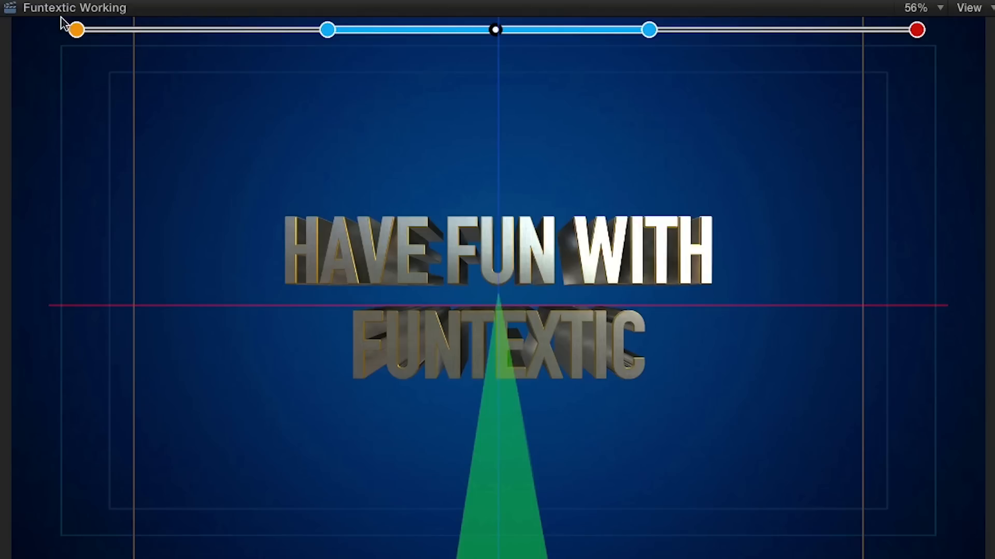
pyautogui.moveTo(101, 62)
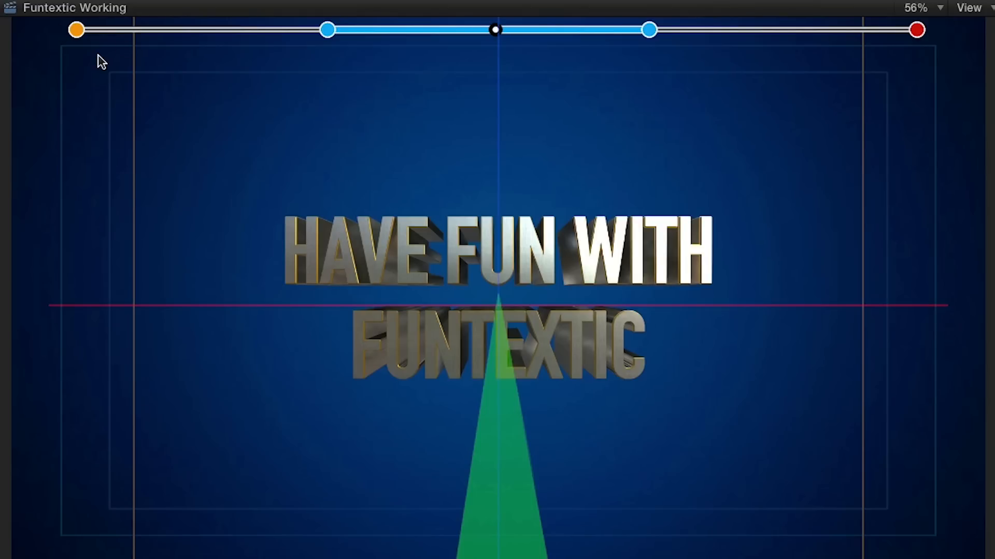
pyautogui.moveTo(949, 82)
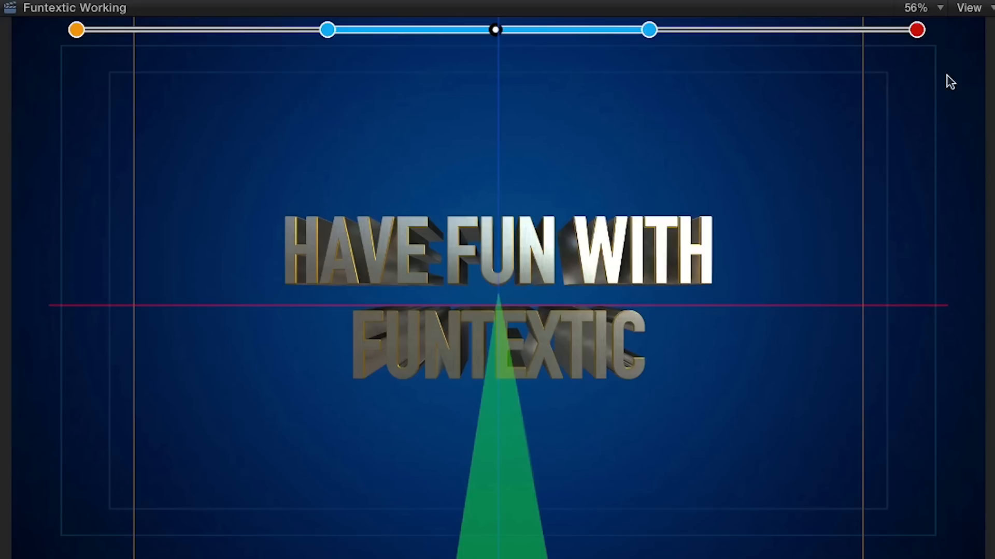
pyautogui.moveTo(924, 79)
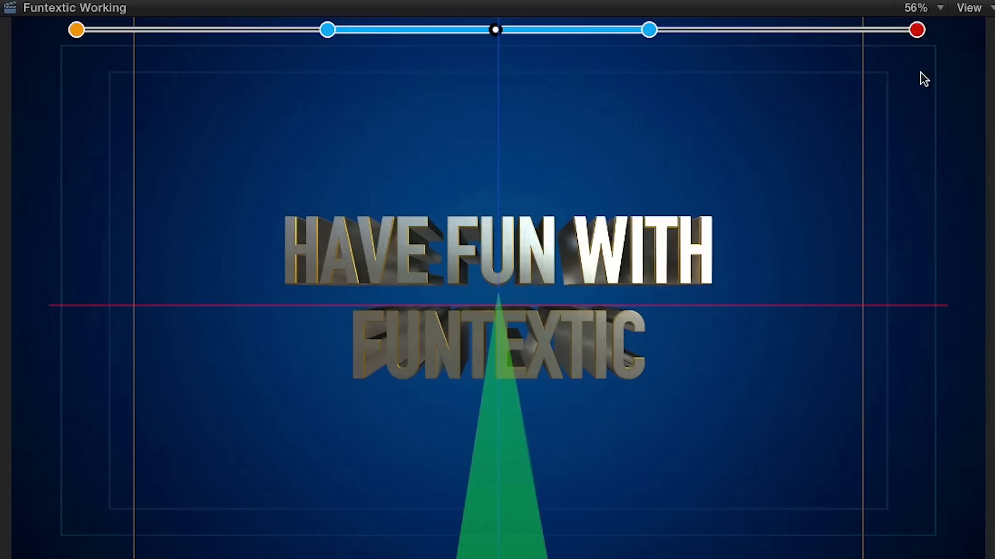
pyautogui.moveTo(360, 56)
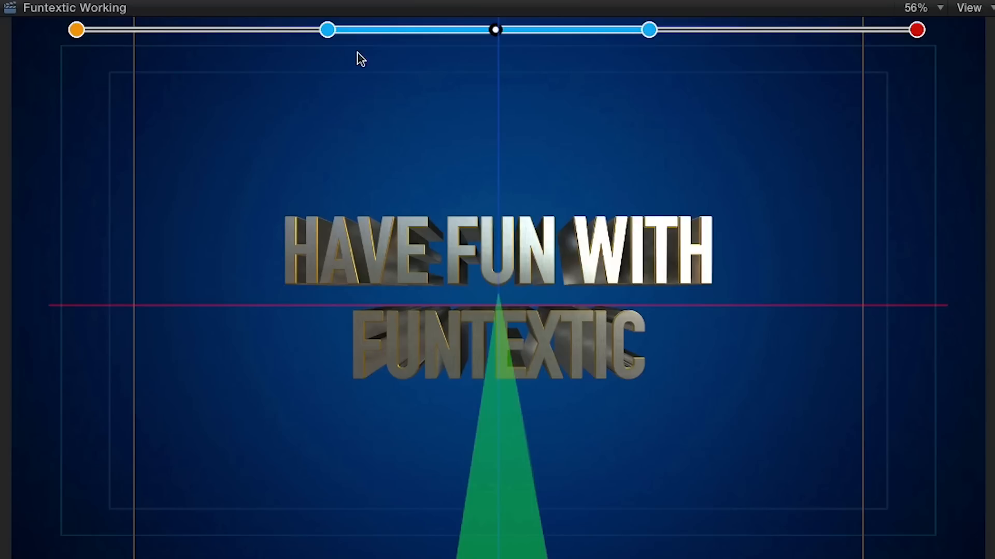
pyautogui.moveTo(328, 76)
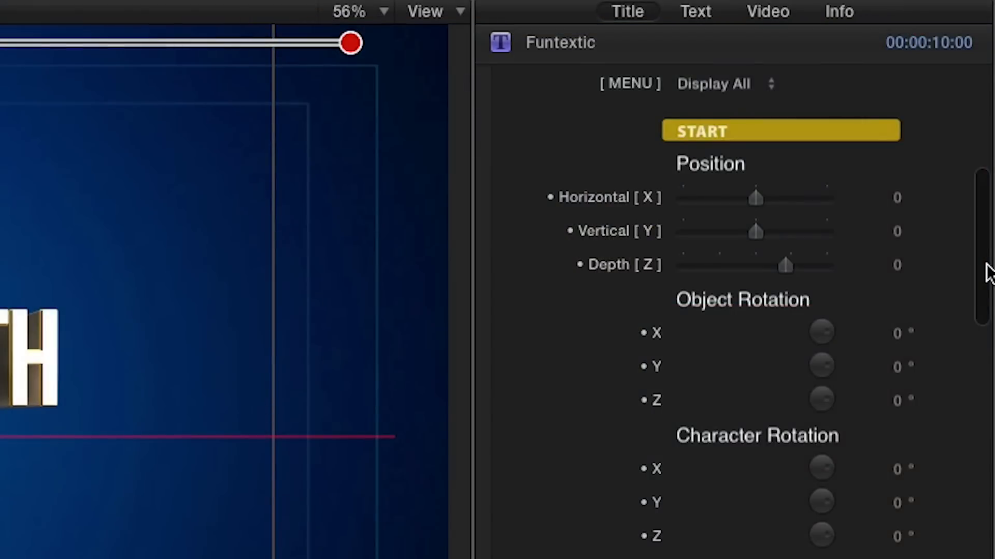
# Step: Scroll down through the Funtextic parameters in the Title inspector
pyautogui.scroll(-3)
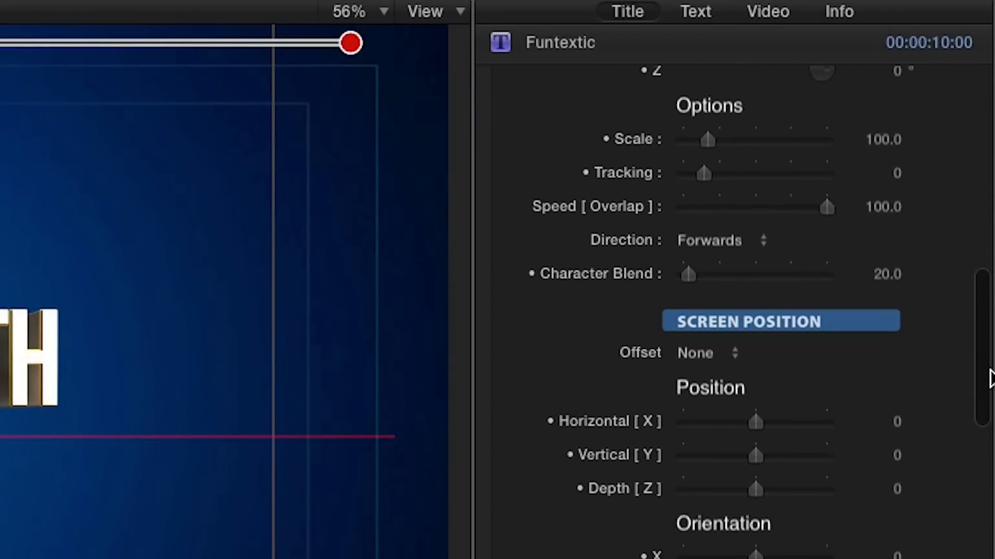
pyautogui.scroll(-3)
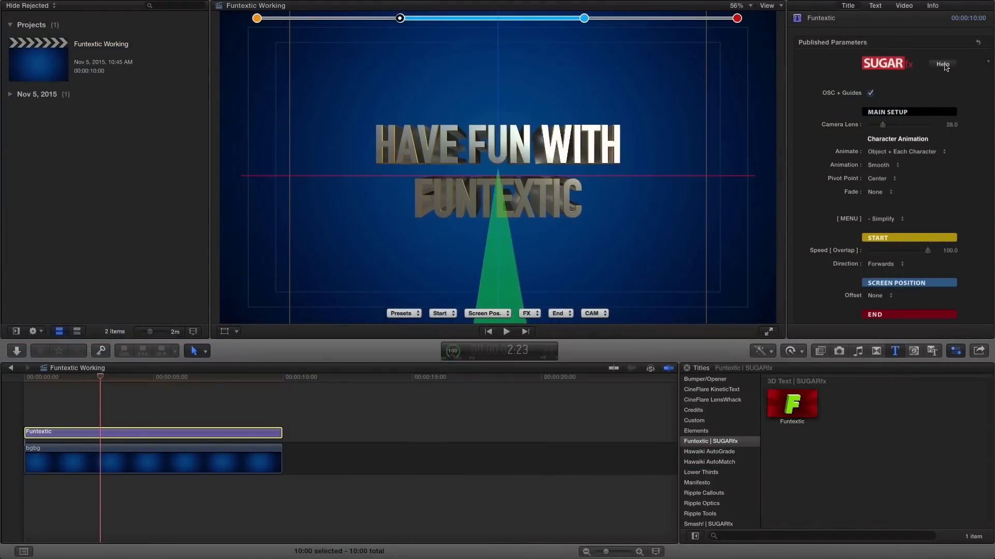
# Step: Set Camera Lens to 59.2, Animate to Object + All Together, keeping Smooth animation
pyautogui.click(942, 65)
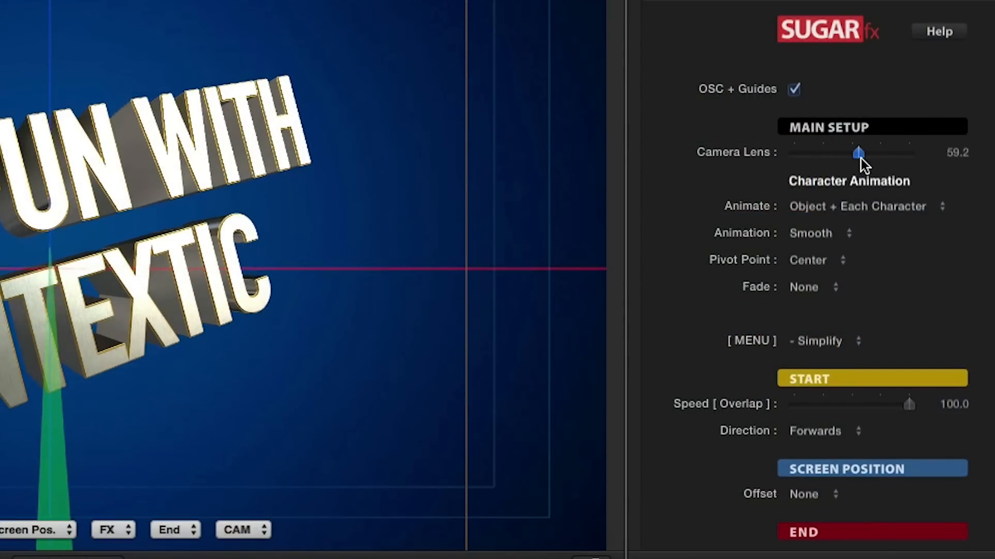
pyautogui.click(862, 205)
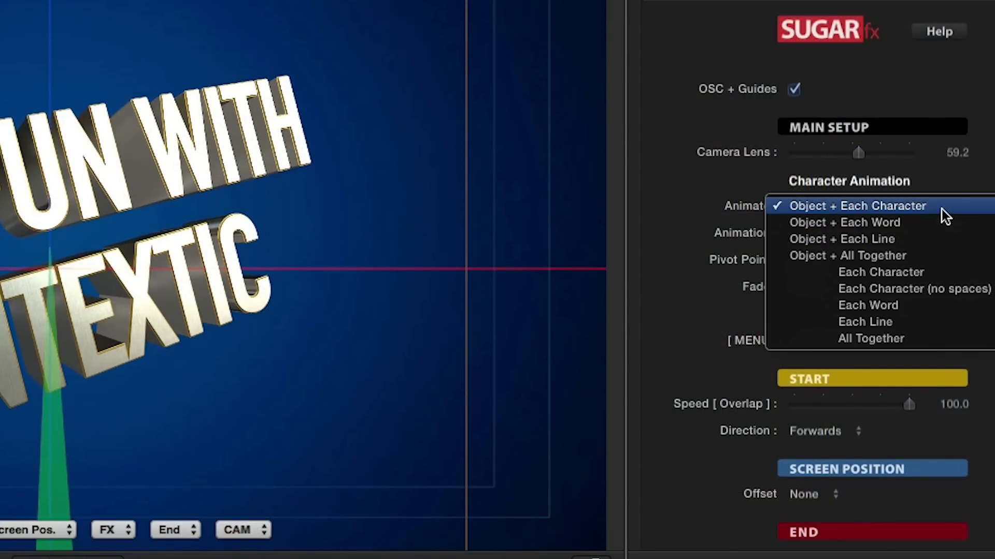
pyautogui.moveTo(943, 257)
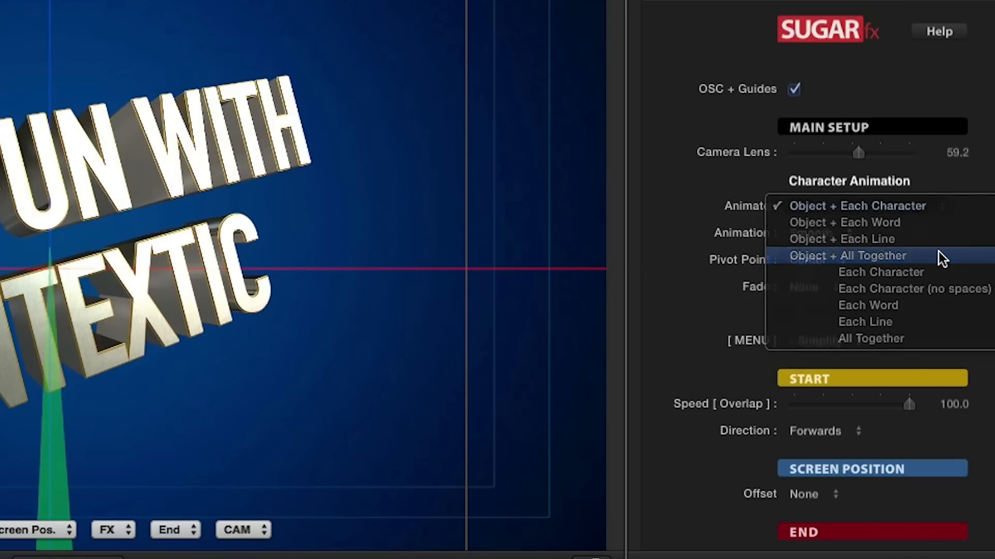
pyautogui.click(848, 255)
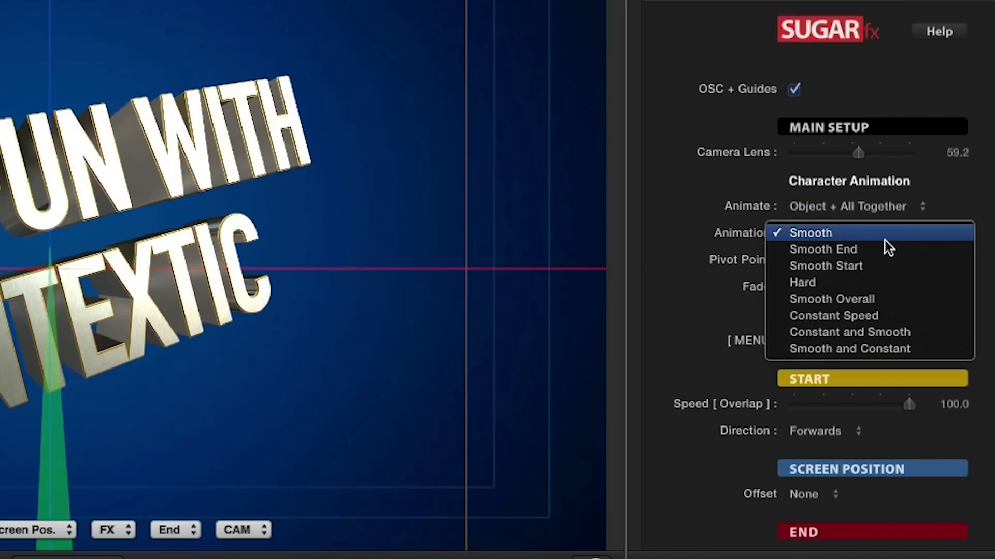
pyautogui.click(809, 232)
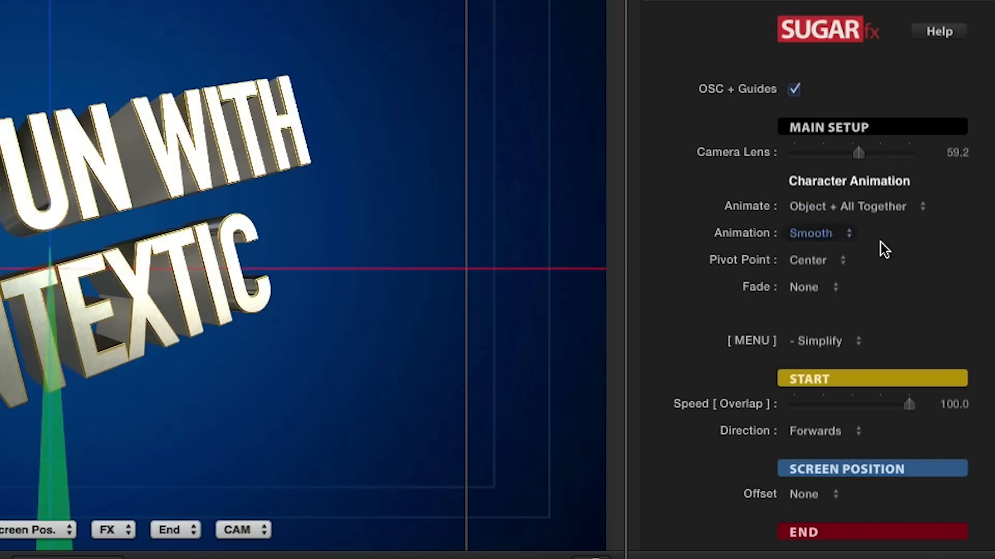
pyautogui.click(818, 260)
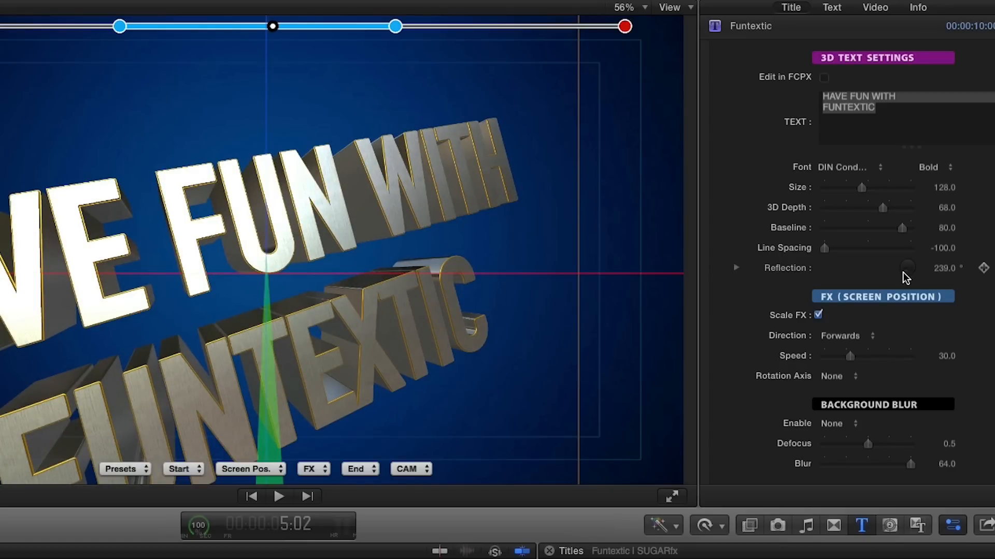
# Step: Scale Z to 250, Depth Move 353, Direction Center to Ends at speed 19.8
pyautogui.click(881, 297)
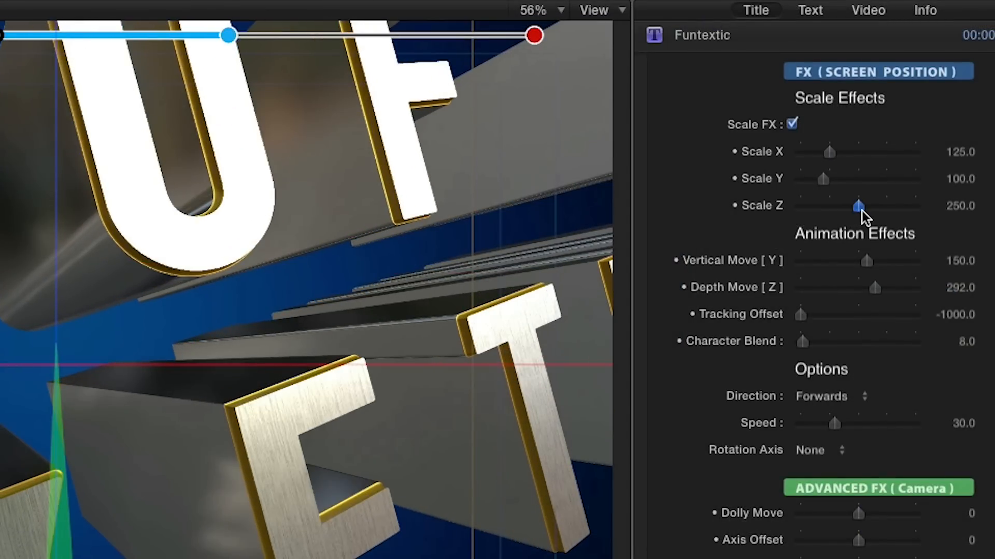
pyautogui.moveTo(875, 288)
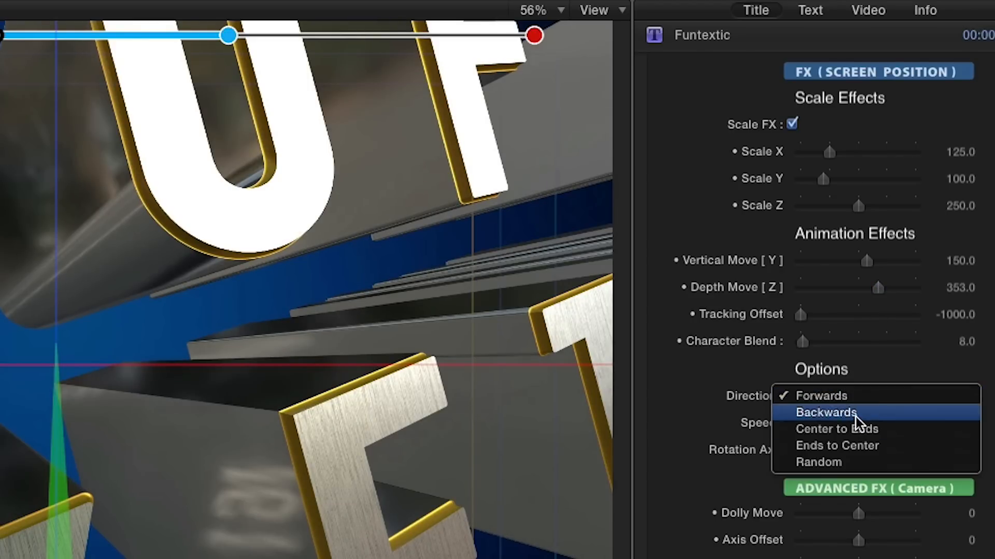
pyautogui.click(836, 428)
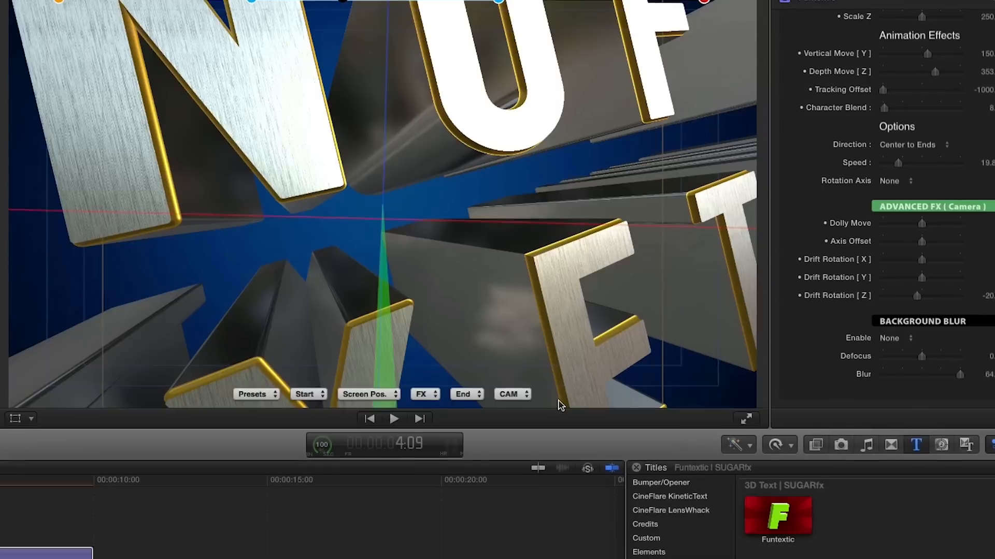
# Step: Set Background Blur to Standard Blur, then switch it to Auto Defocus
pyautogui.click(890, 338)
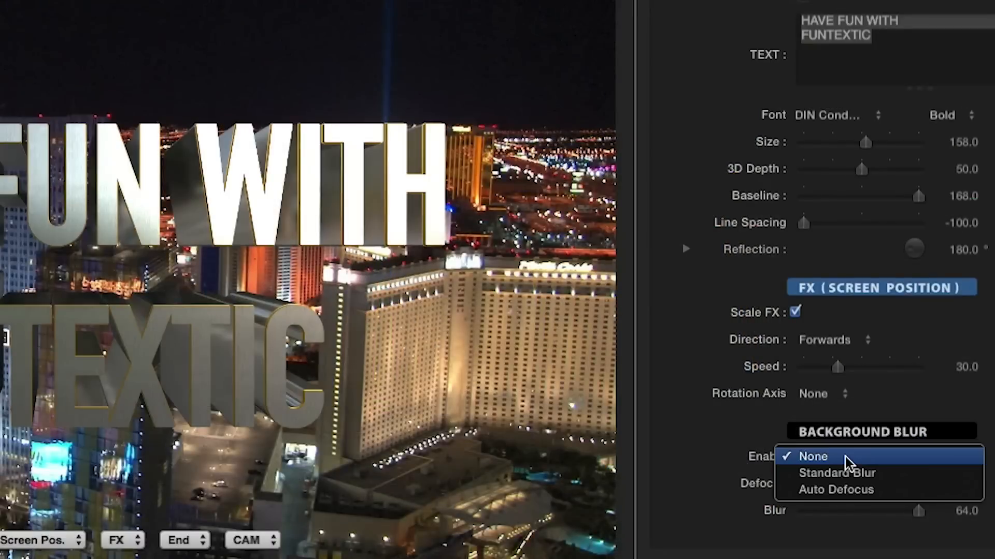
pyautogui.click(837, 473)
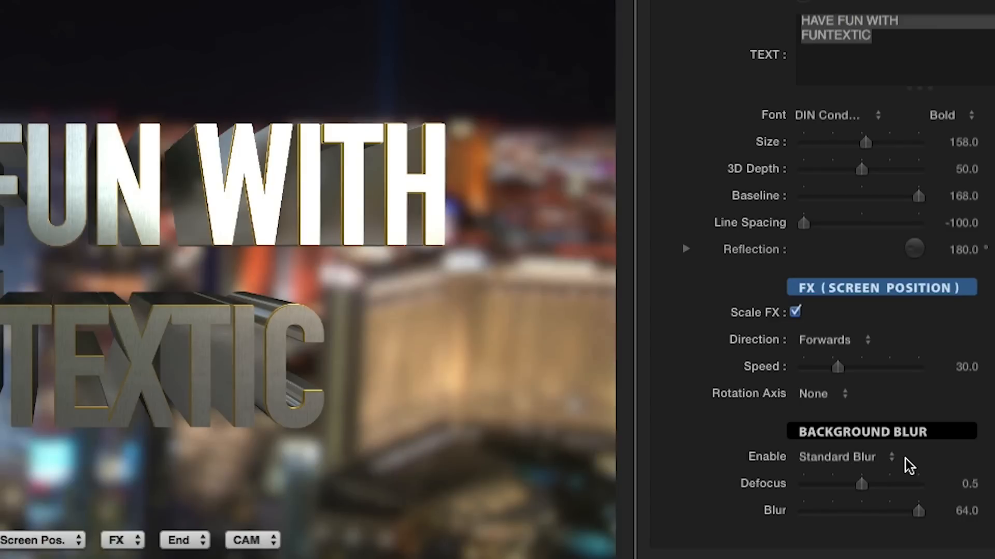
pyautogui.click(844, 457)
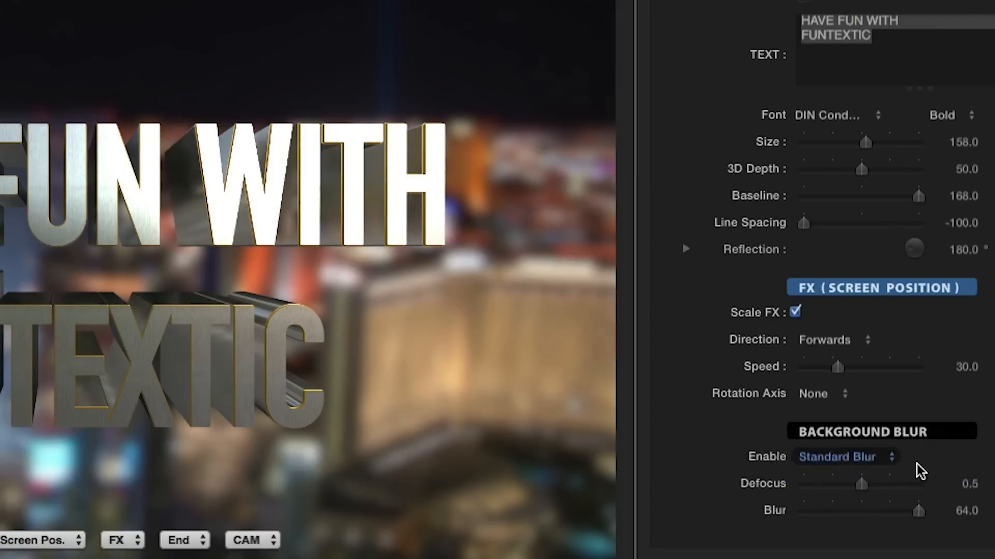
pyautogui.click(846, 457)
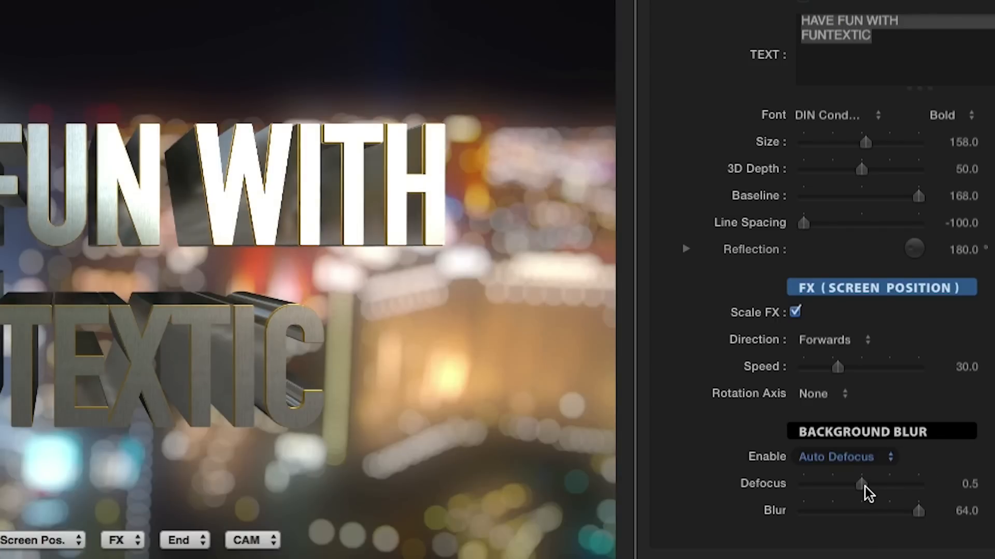